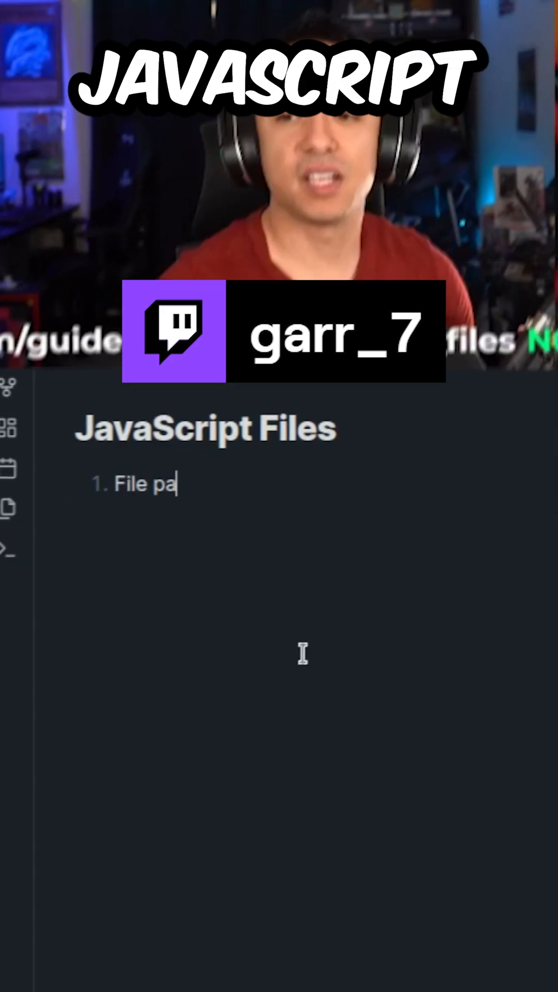
{"action": "type", "text": "ths"}
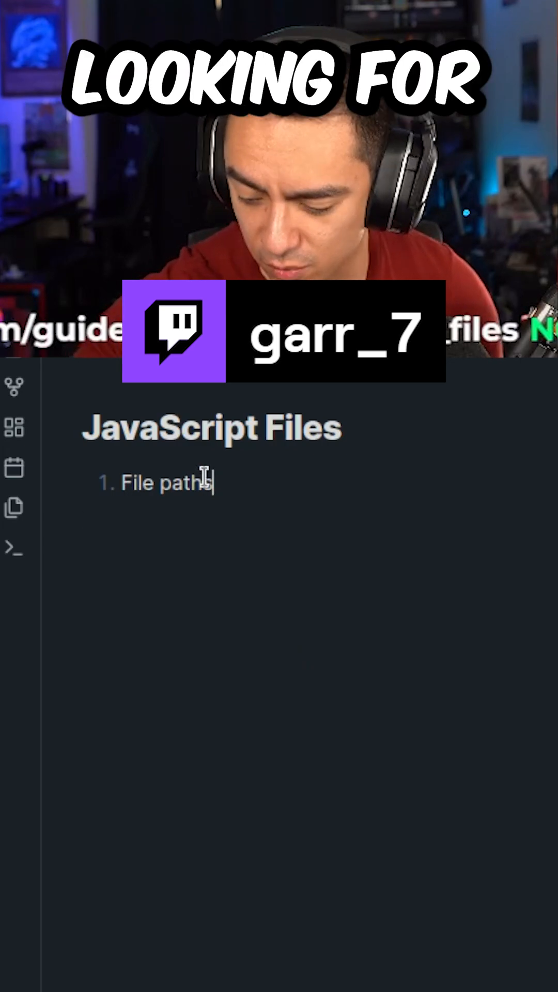
{"action": "type", "text": "/ API Endpo"}
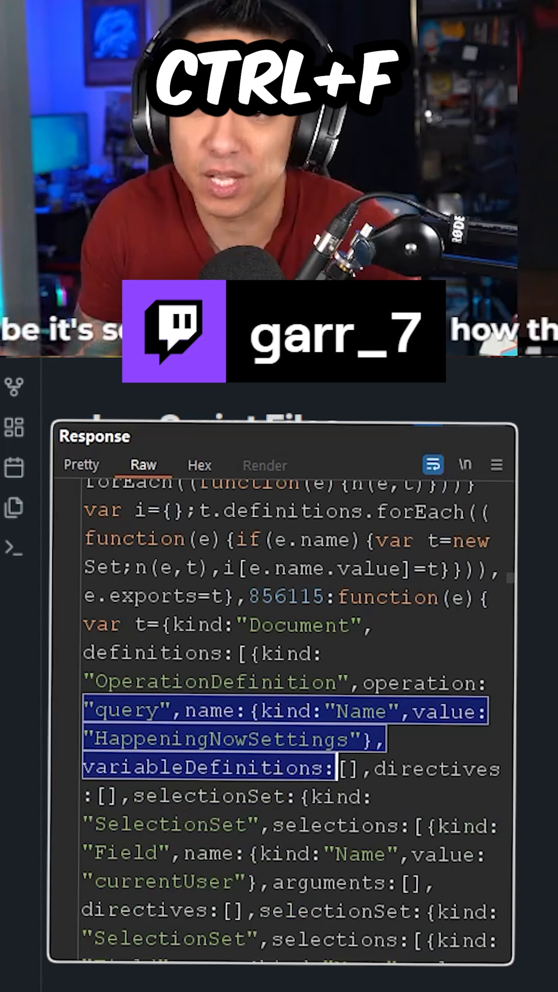
{"action": "scroll", "scroll_direction": "down", "scroll_amount": 3}
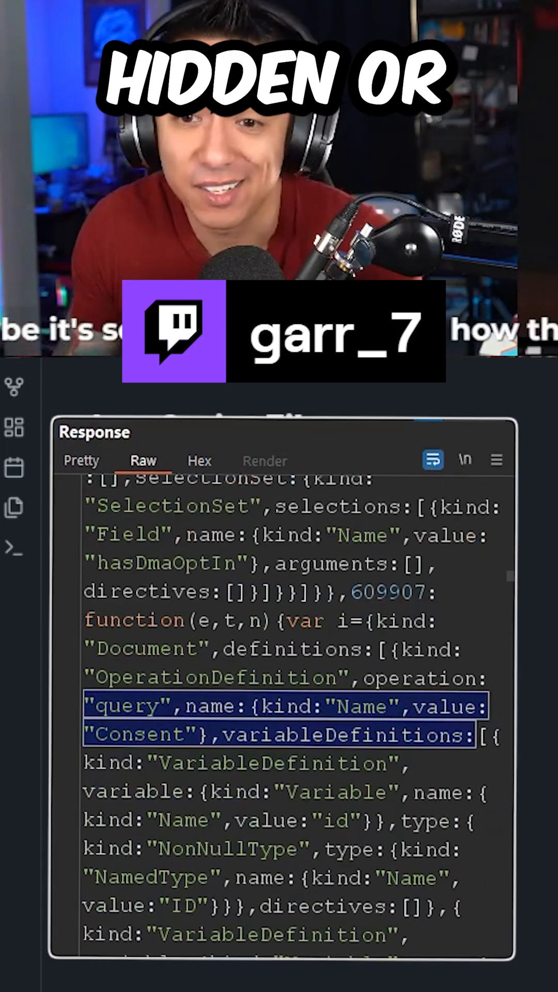